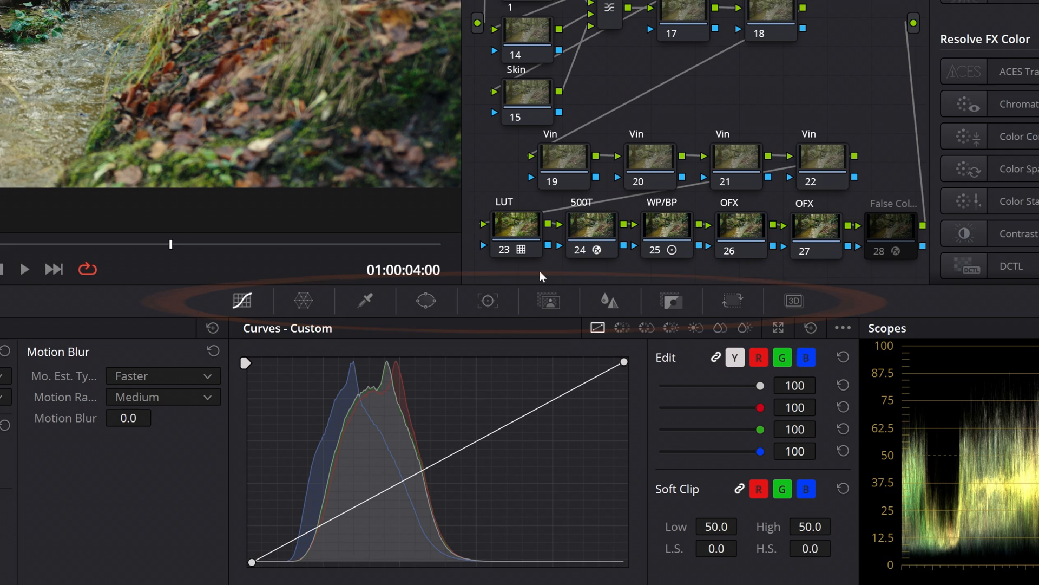
mouse_move(485, 296)
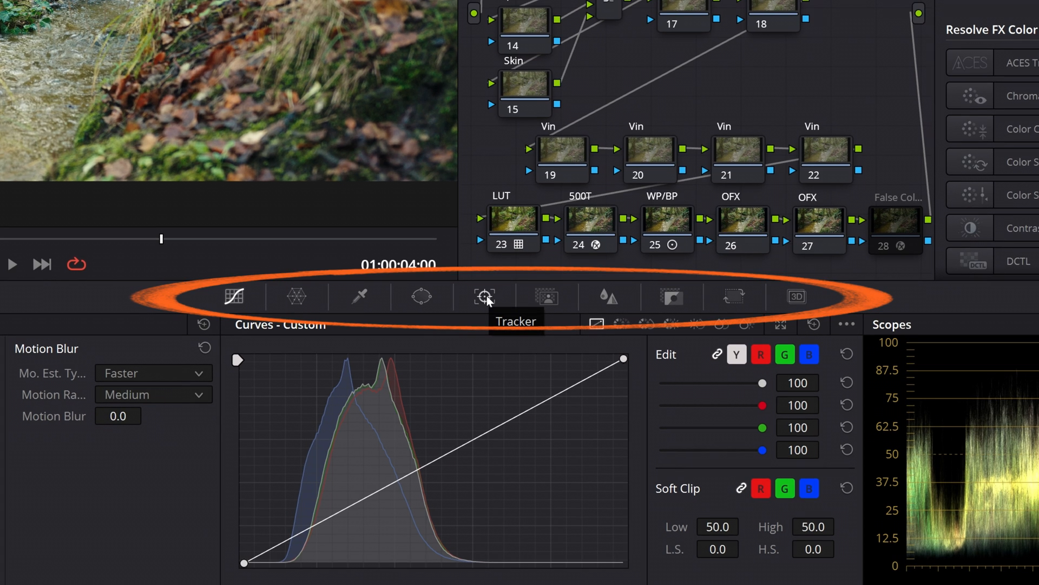
Open the Tracker palette on the color page for the sample clip.
click(485, 296)
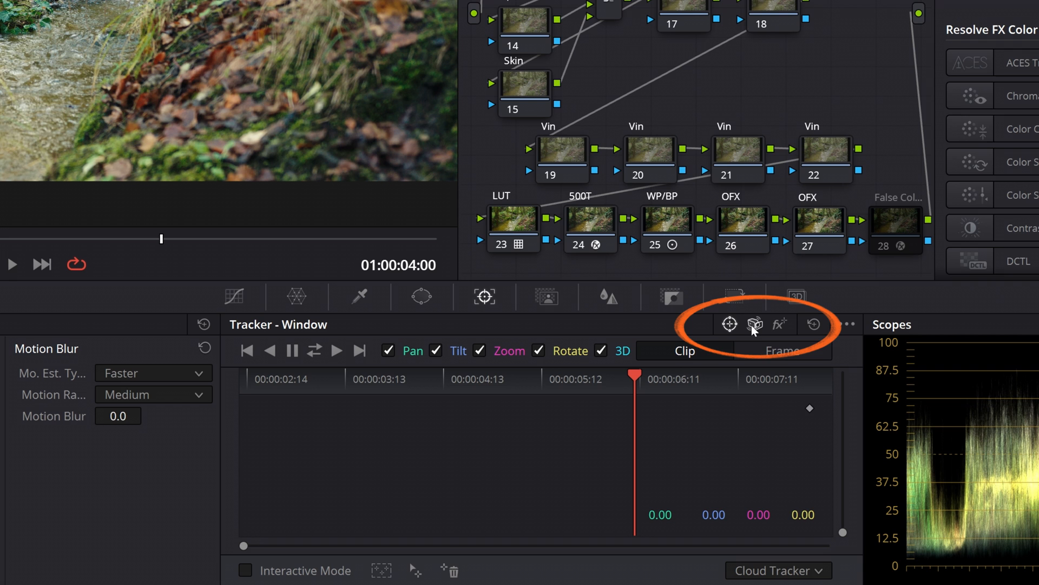
mouse_move(755, 324)
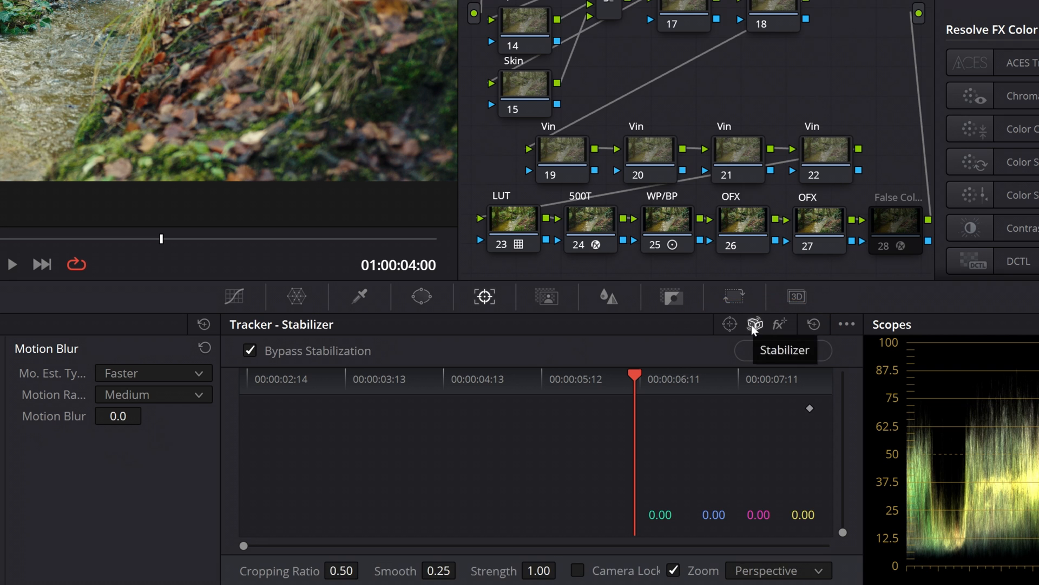
mouse_move(436, 553)
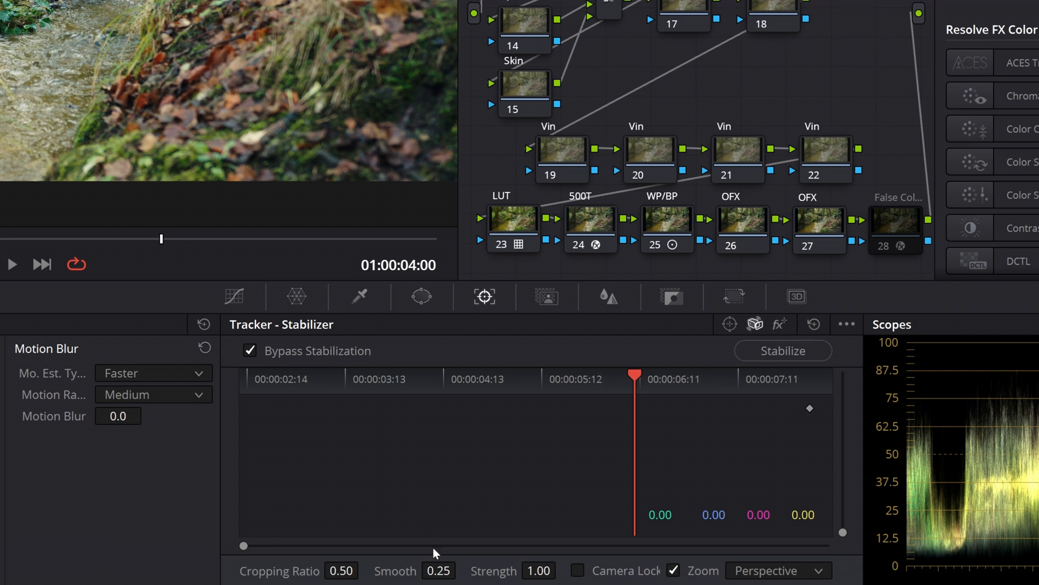
mouse_move(435, 553)
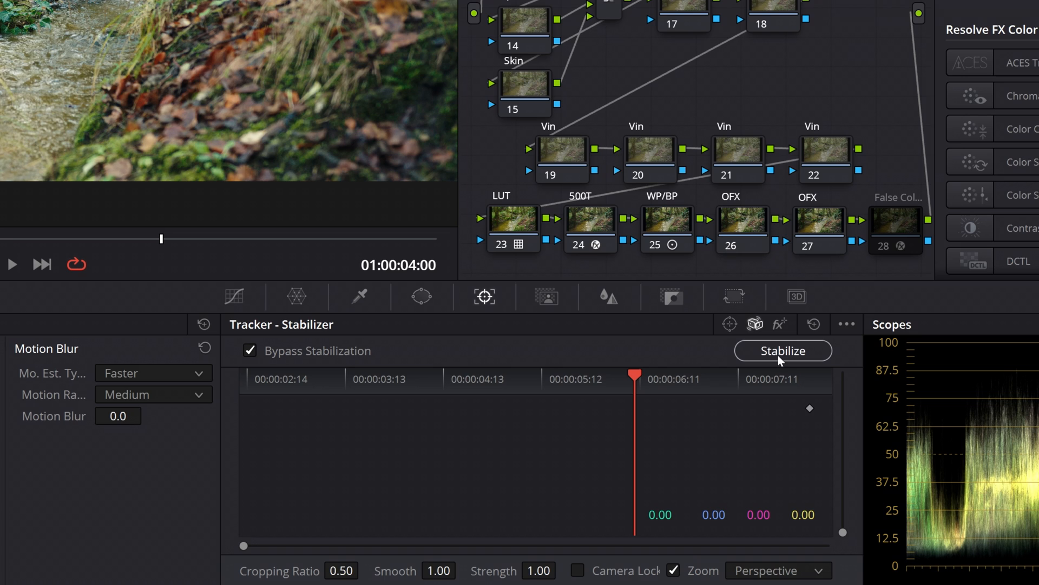
click(782, 351)
text(-1)
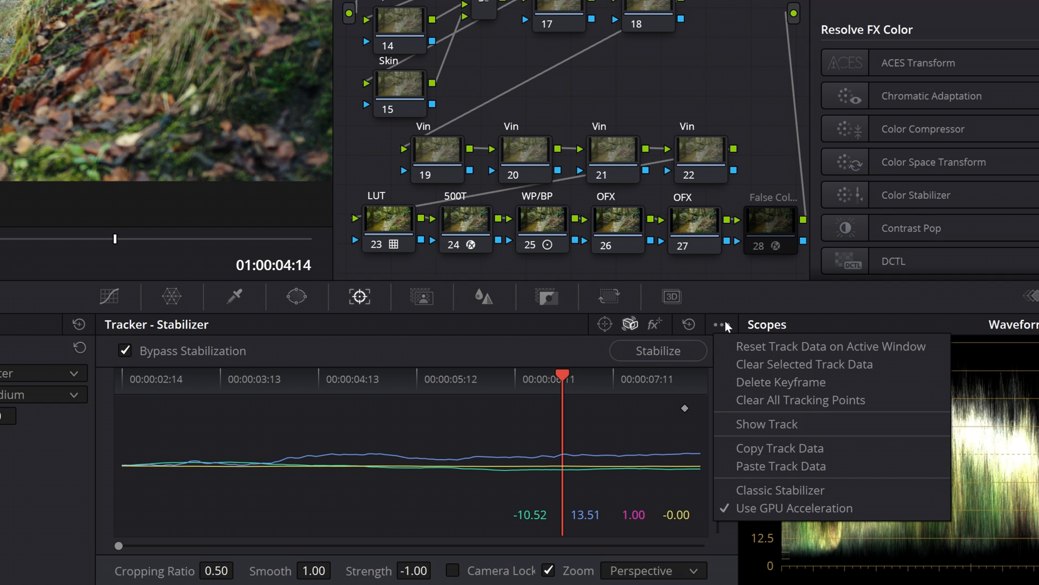
mouse_move(767, 424)
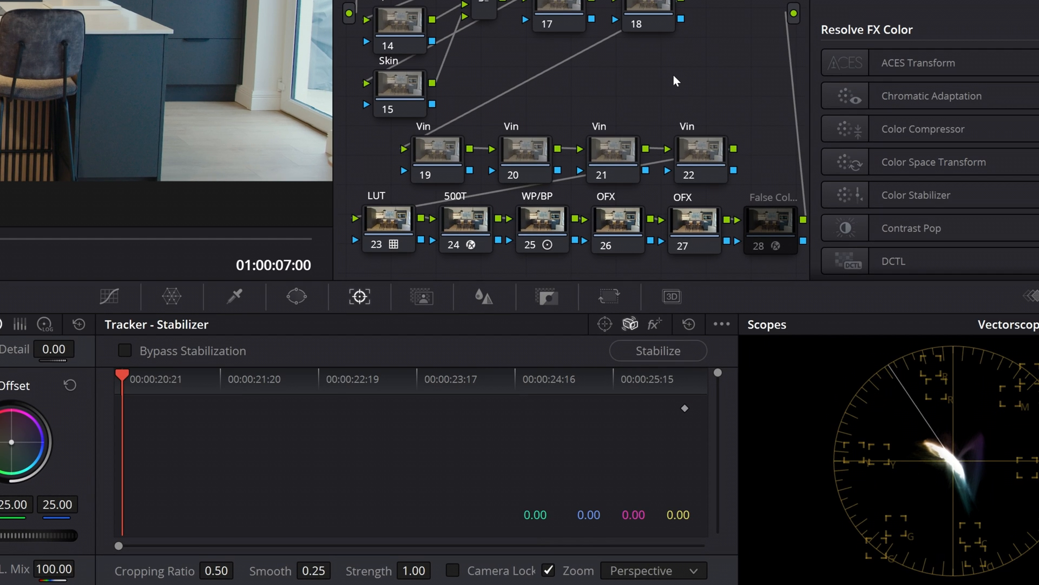
Open the kitchen clip's tracker options menu with the copy and paste track data choices.
click(722, 325)
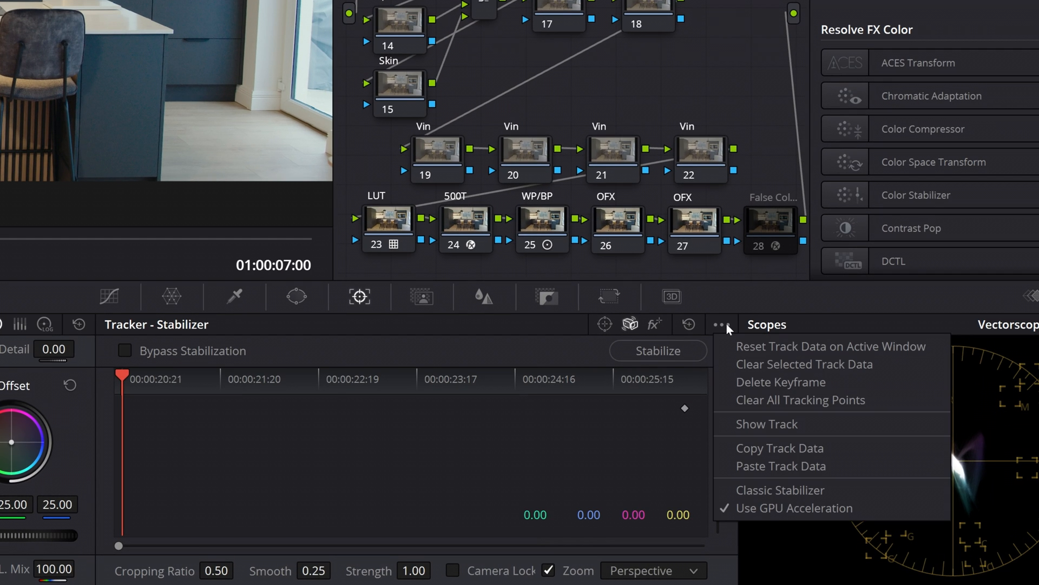
mouse_move(761, 447)
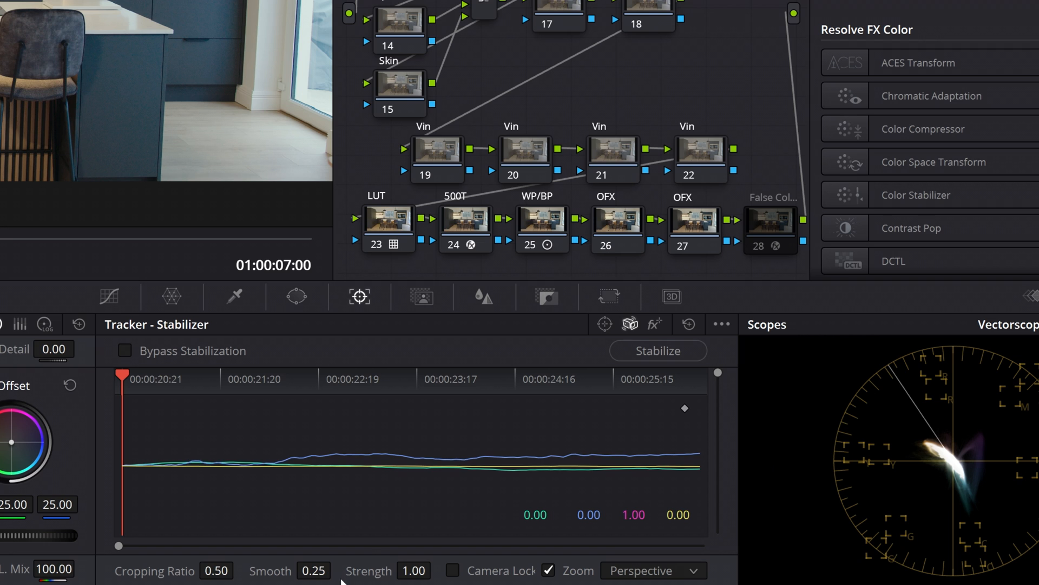
mouse_move(342, 582)
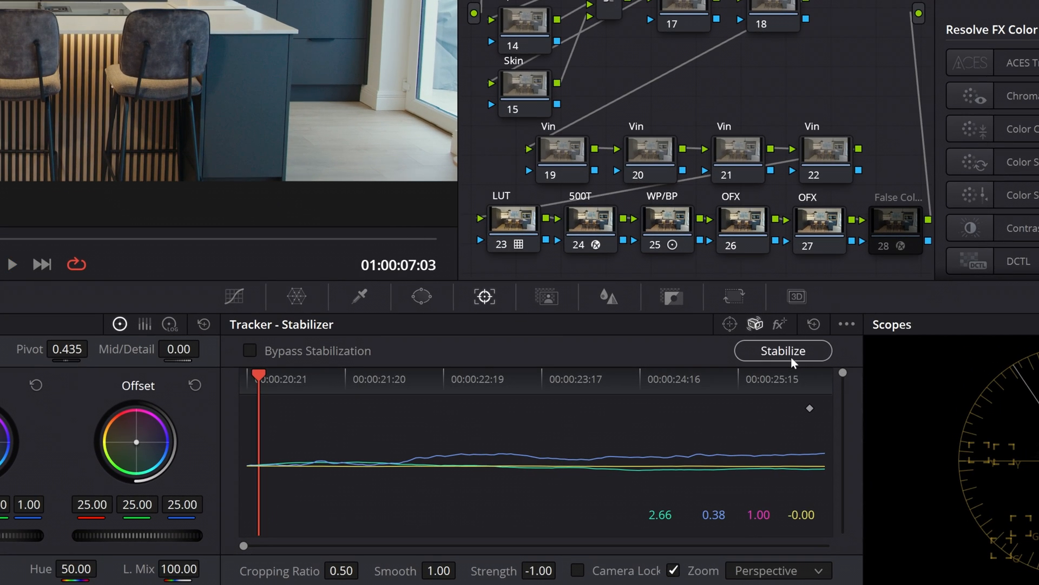
Apply the pasted track to the kitchen shot as camera shake with Stabilize.
click(783, 351)
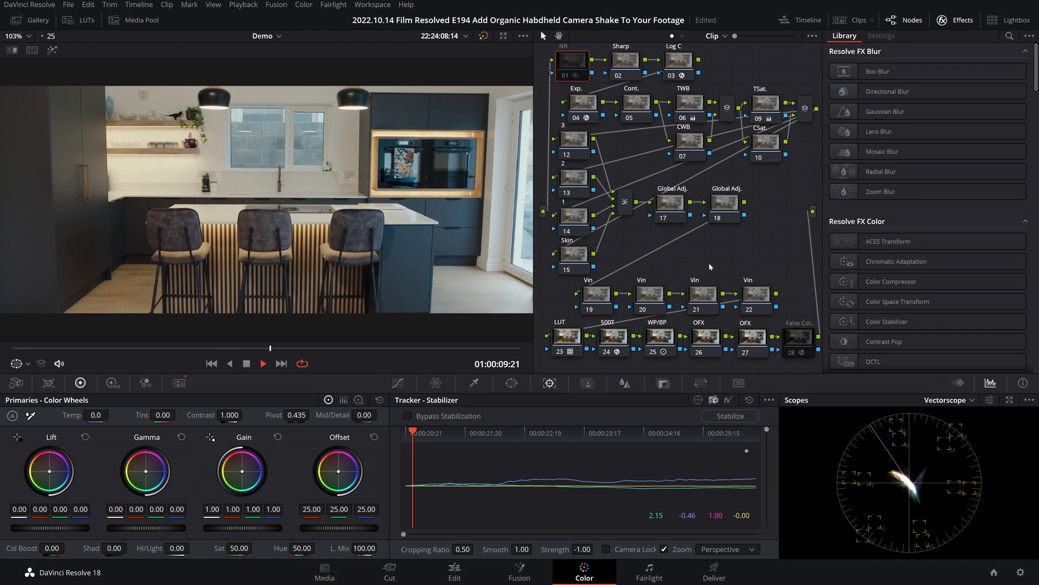
click(262, 362)
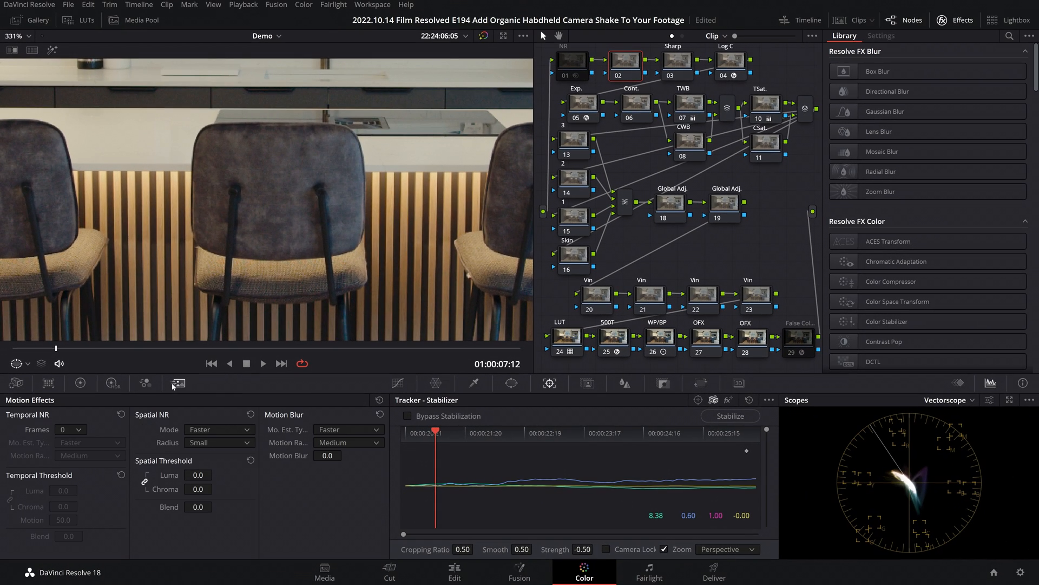
mouse_move(178, 382)
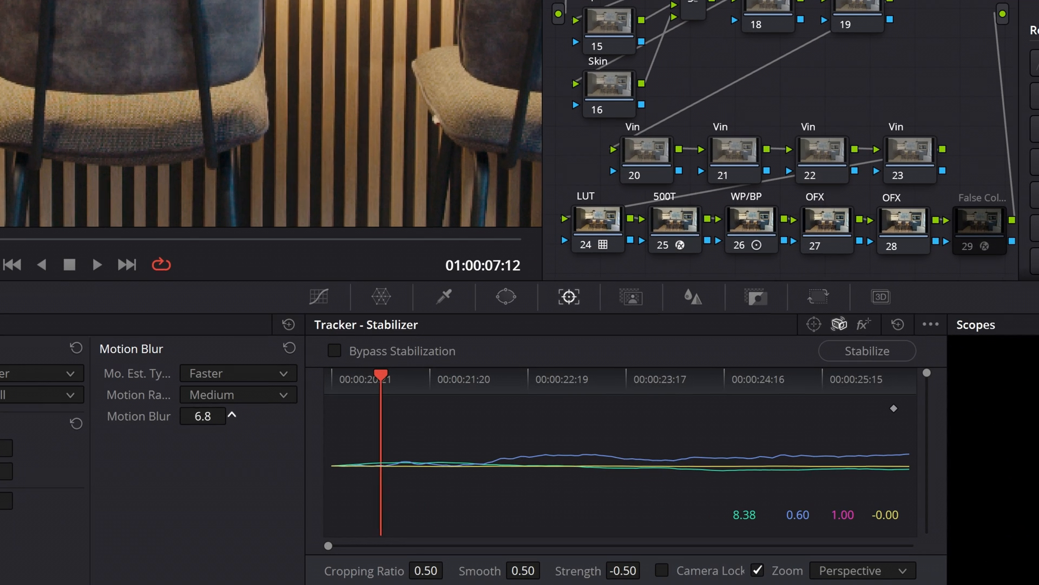
Set node 02's motion blur to 100, then bring up its node options menu.
click(203, 416)
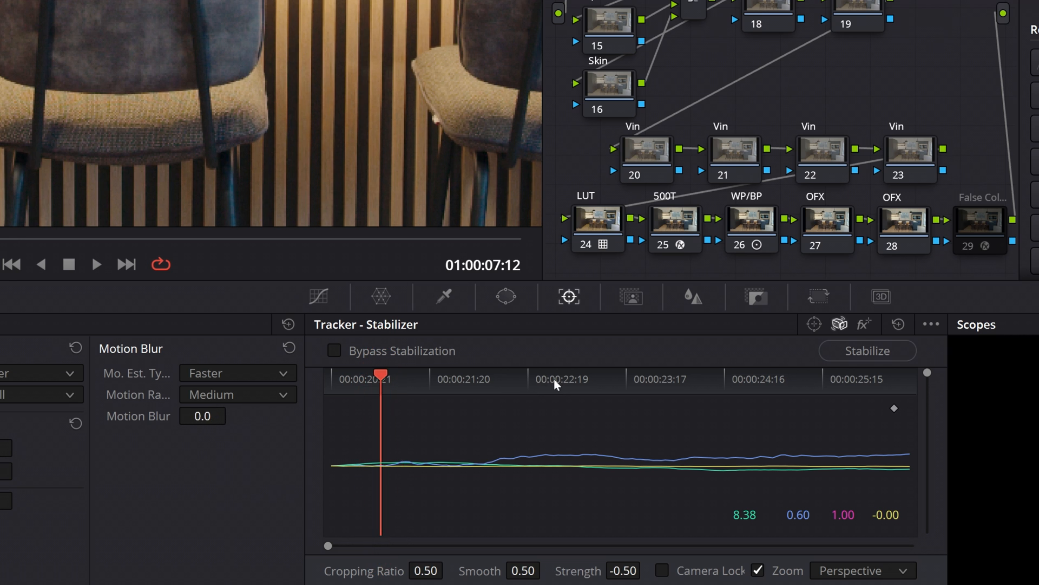
click(546, 379)
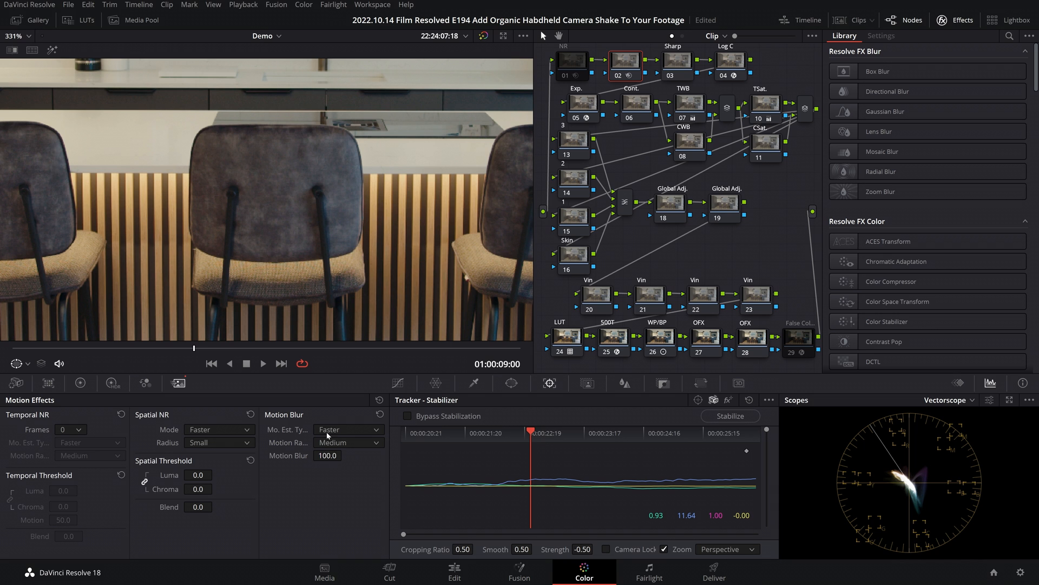
right_click(625, 59)
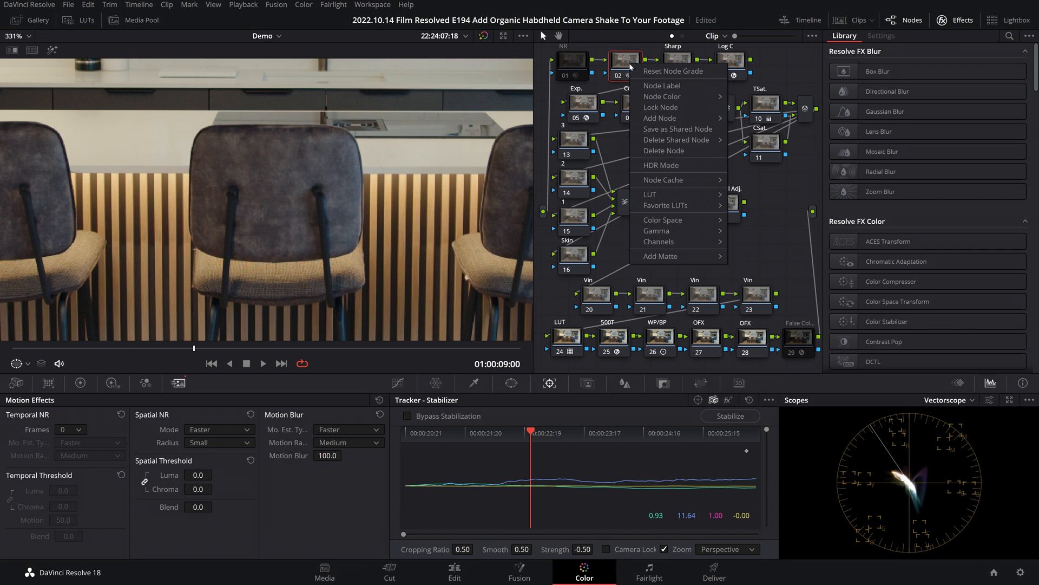